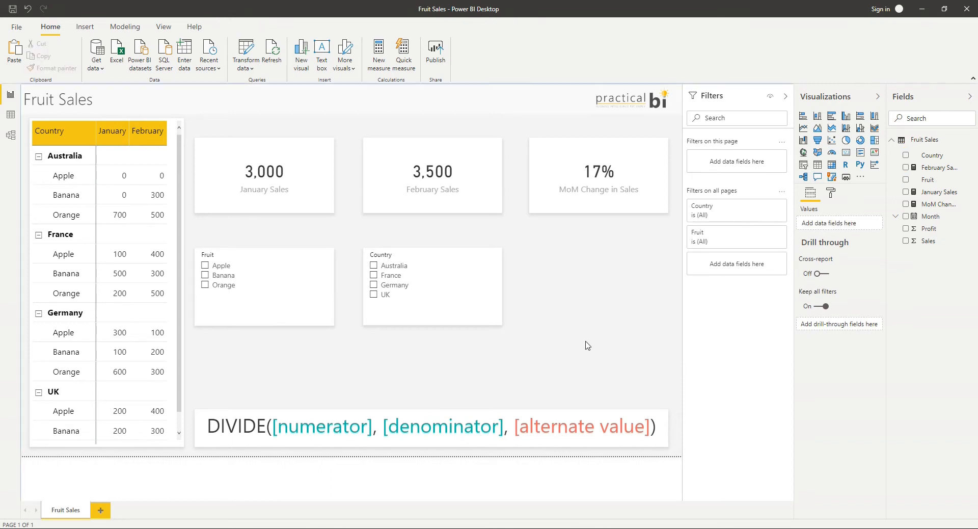
# - Review the January Sales, February Sales and MoM Change in Sales measure formulas
pyautogui.click(266, 426)
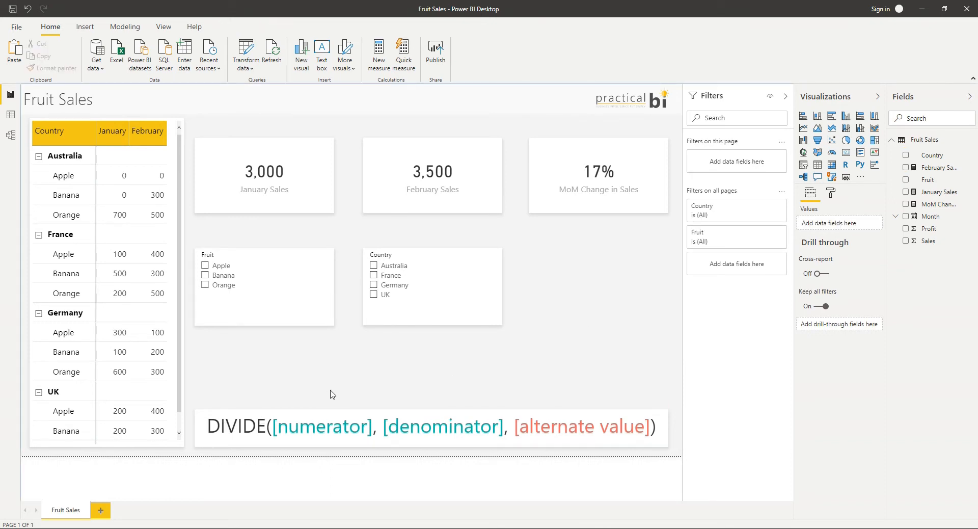
pyautogui.moveTo(569, 304)
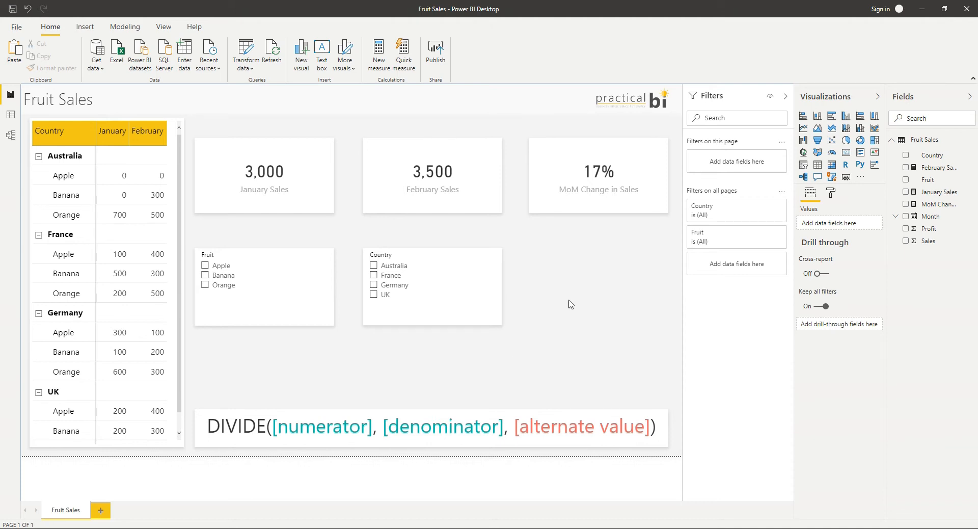
pyautogui.moveTo(580, 296)
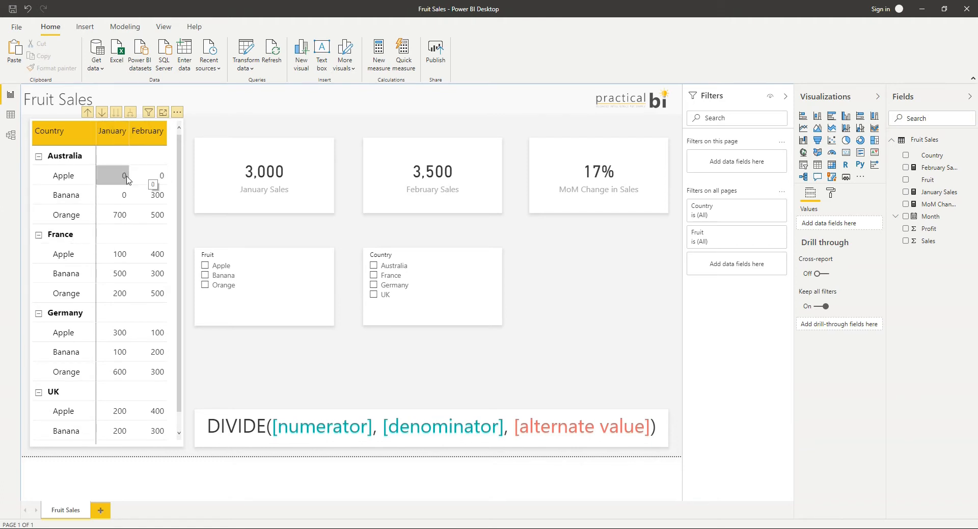
pyautogui.moveTo(86, 166)
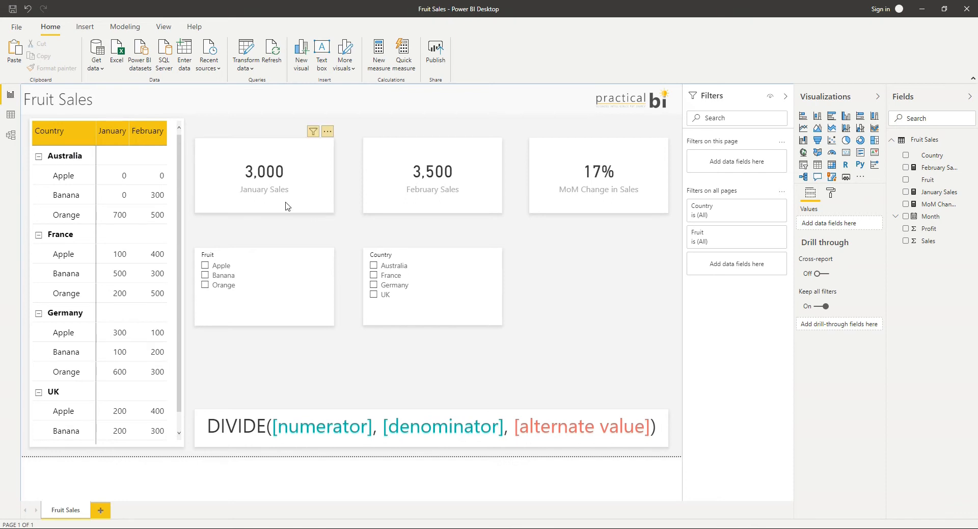
pyautogui.click(264, 172)
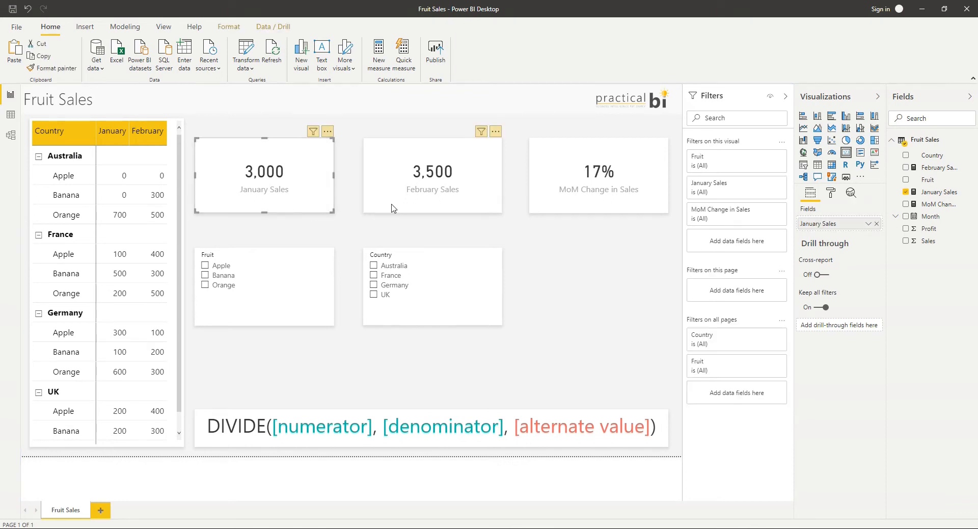
pyautogui.click(431, 174)
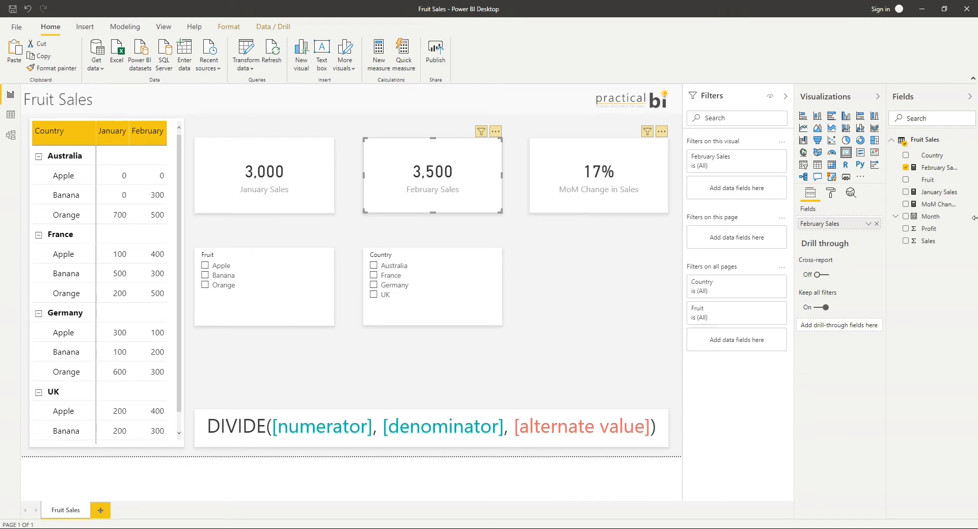
pyautogui.click(933, 204)
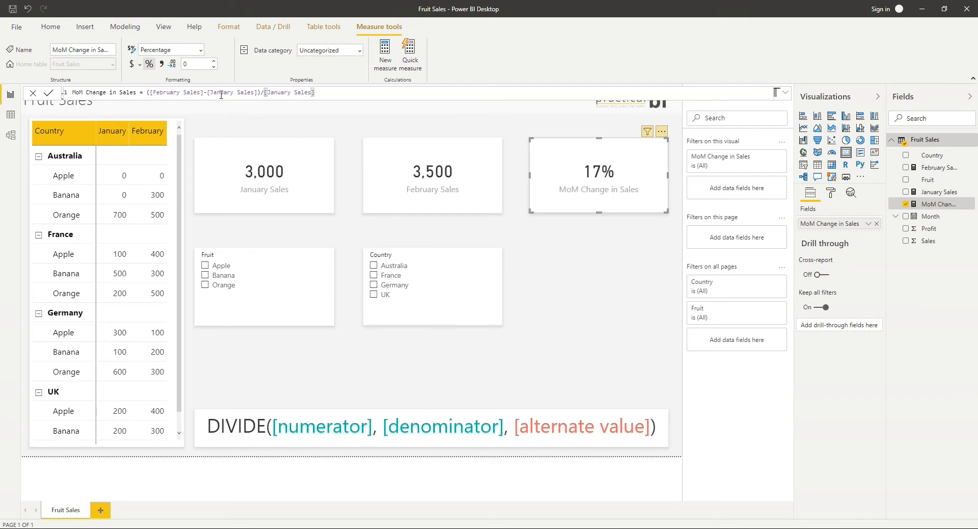
pyautogui.moveTo(347, 81)
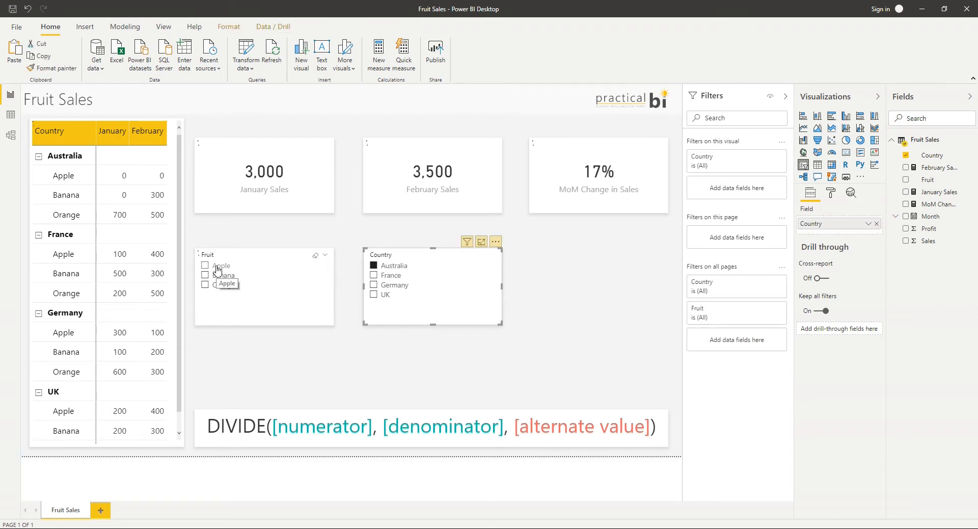
# - Filter the Fruit slicer to Apple so MoM Change shows NaN for Australian apples
pyautogui.click(205, 265)
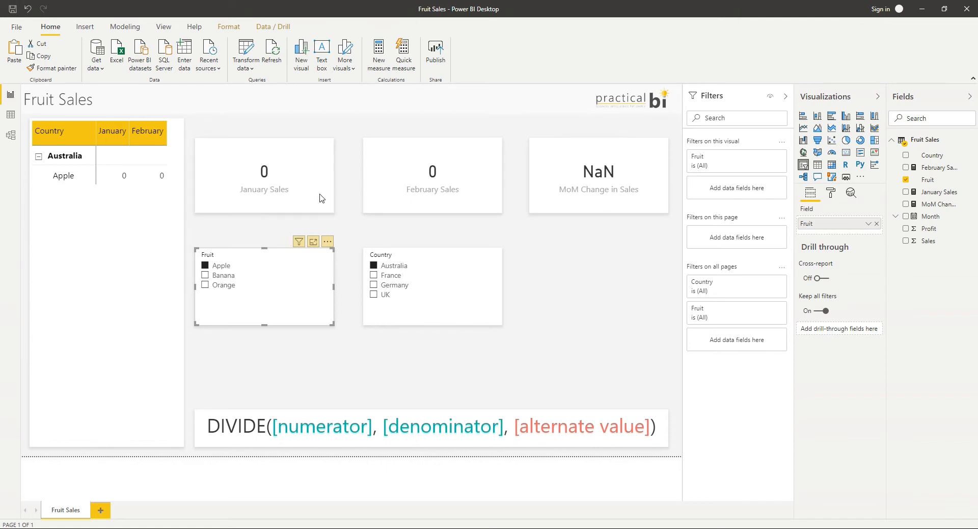
pyautogui.moveTo(595, 170)
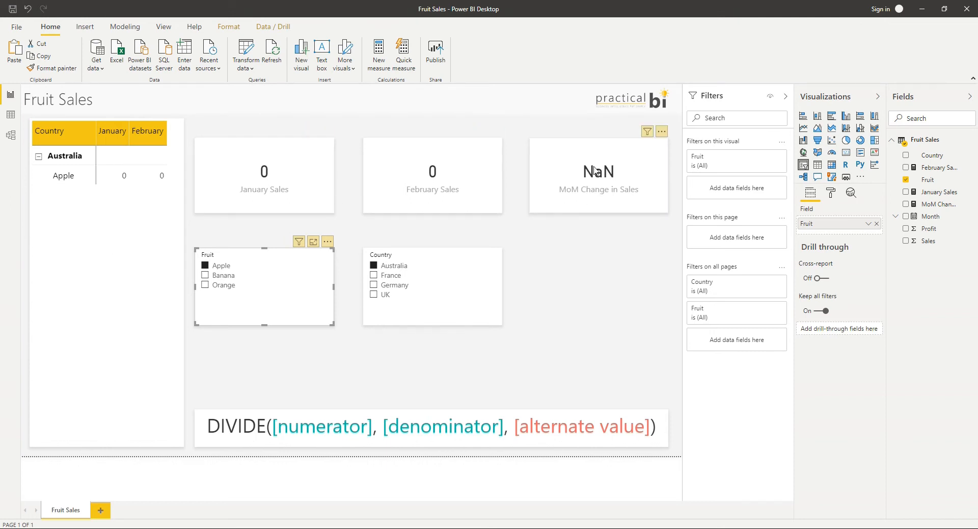
pyautogui.moveTo(577, 190)
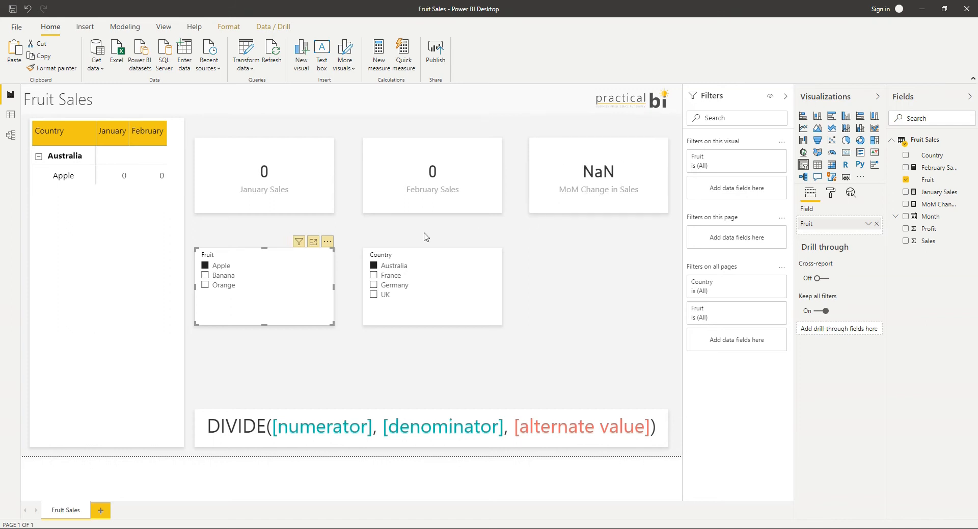
pyautogui.moveTo(331, 209)
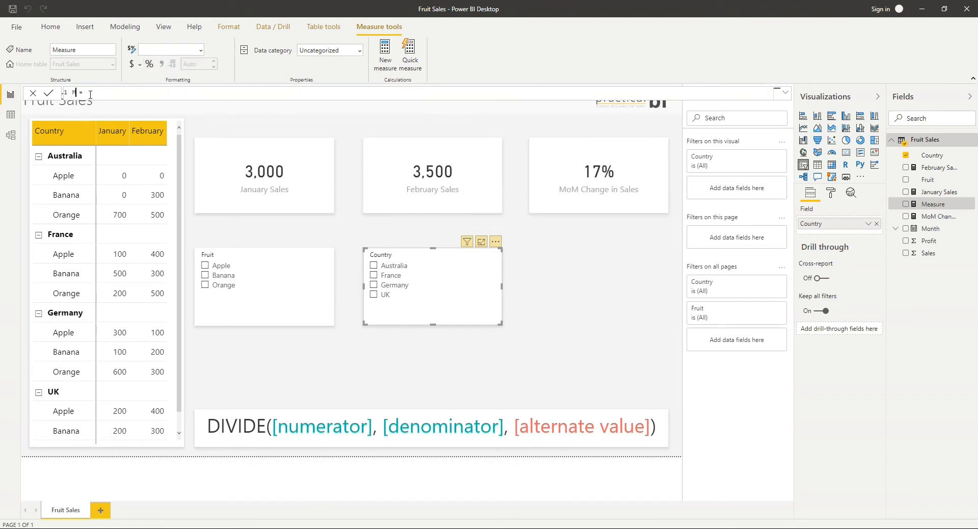
# - Enter MoM Sales (Divide) = DIVIDE([February Sales]-[January Sales],[January Sales],BLANK())
pyautogui.write('MoM Sales')
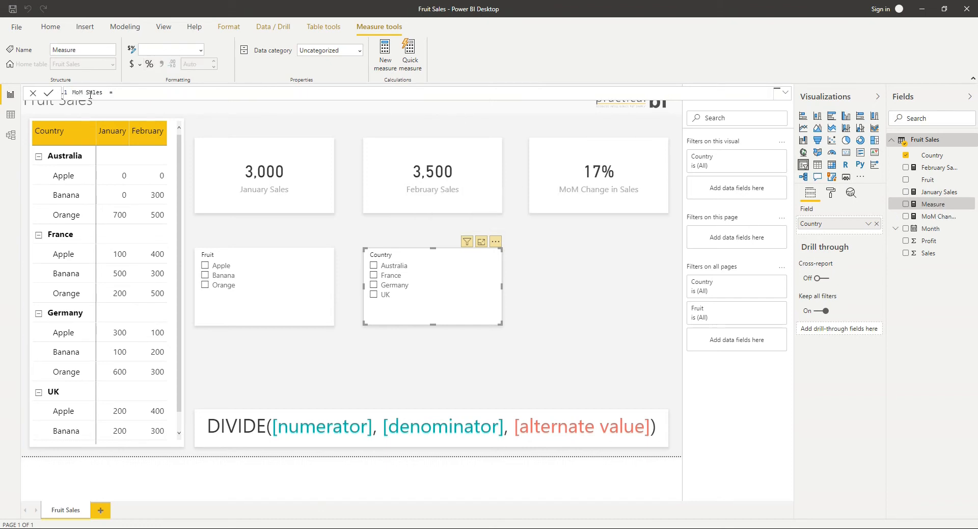
pyautogui.write('(')
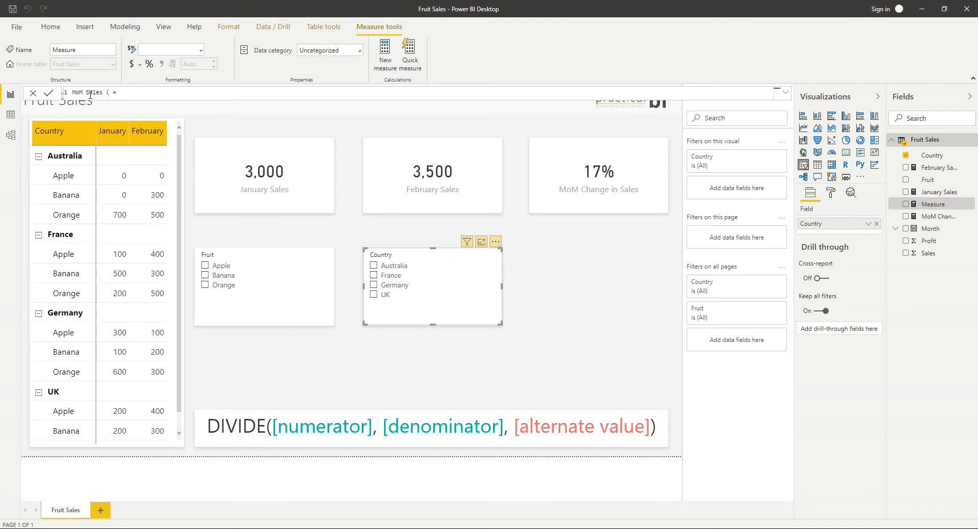
pyautogui.write('Divide')
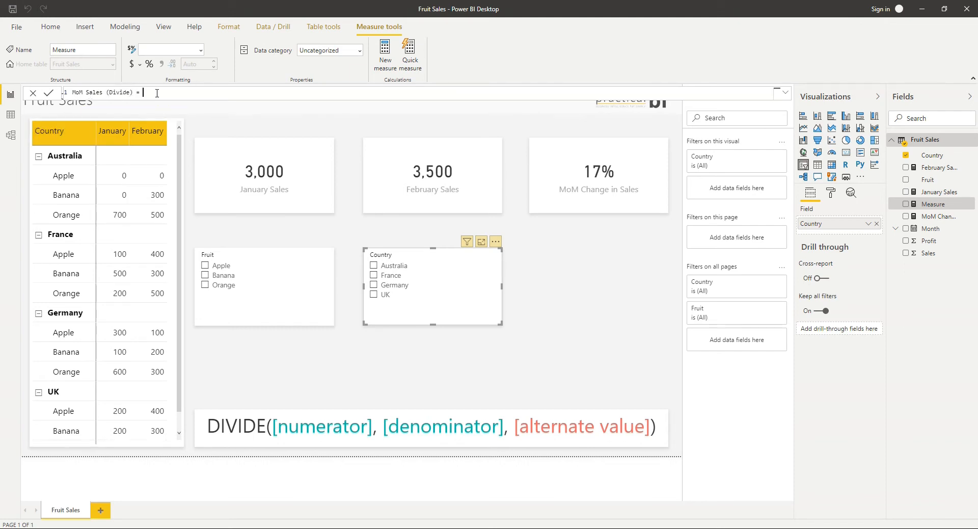
pyautogui.write('DIVIDE(')
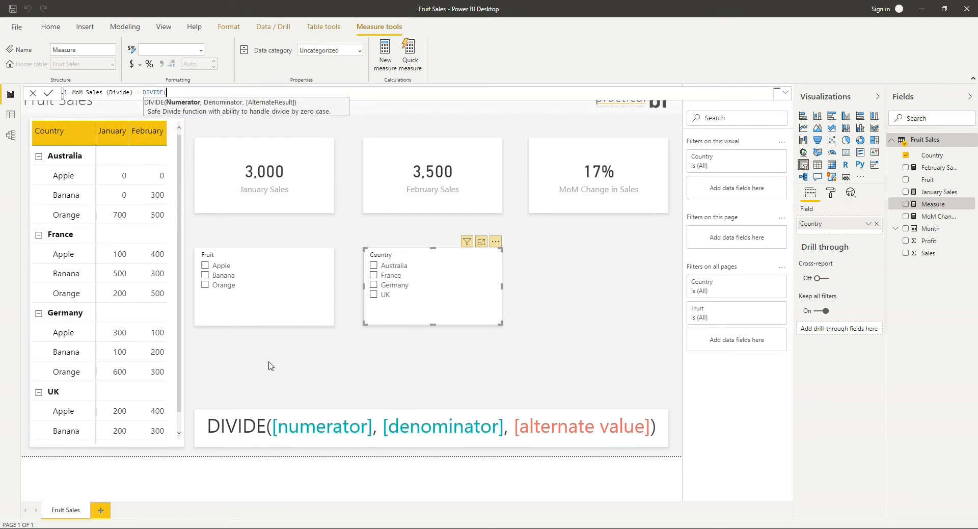
pyautogui.moveTo(183, 117)
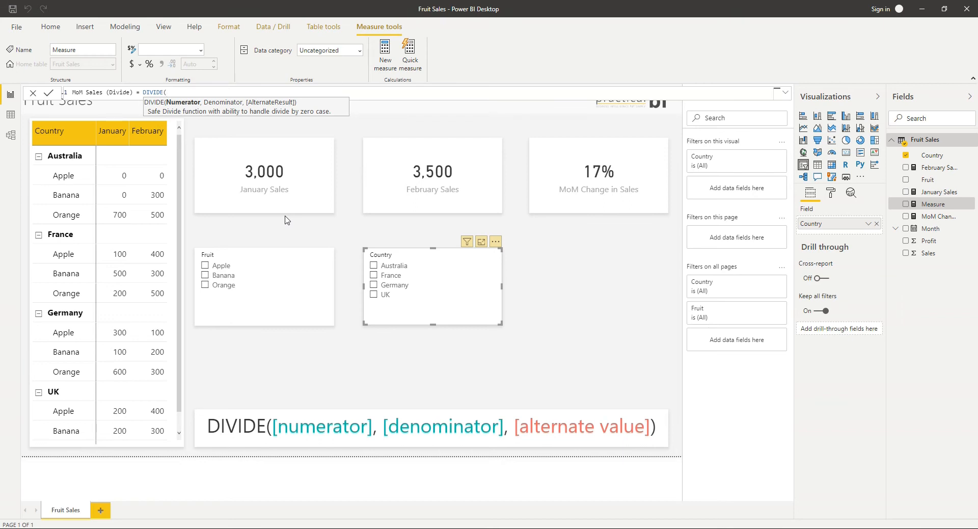
pyautogui.write('(')
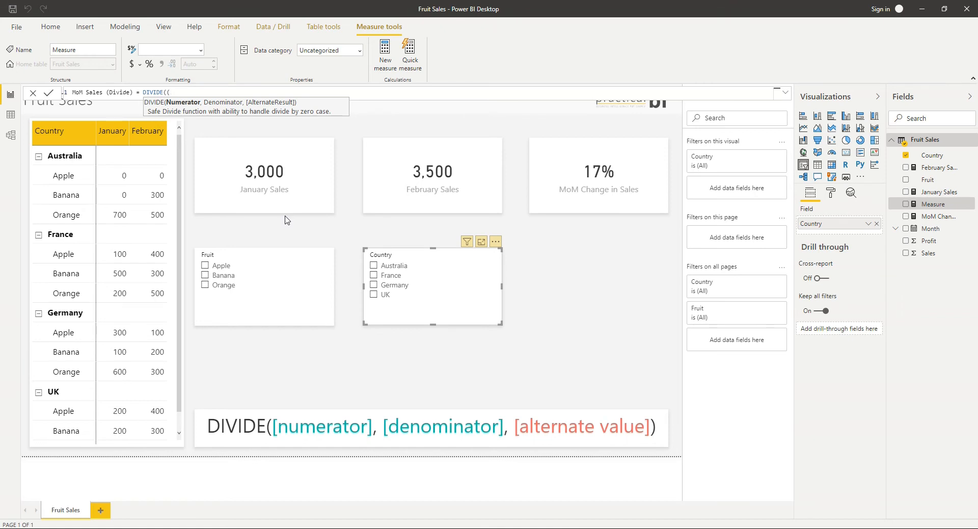
pyautogui.write('[February Sales]')
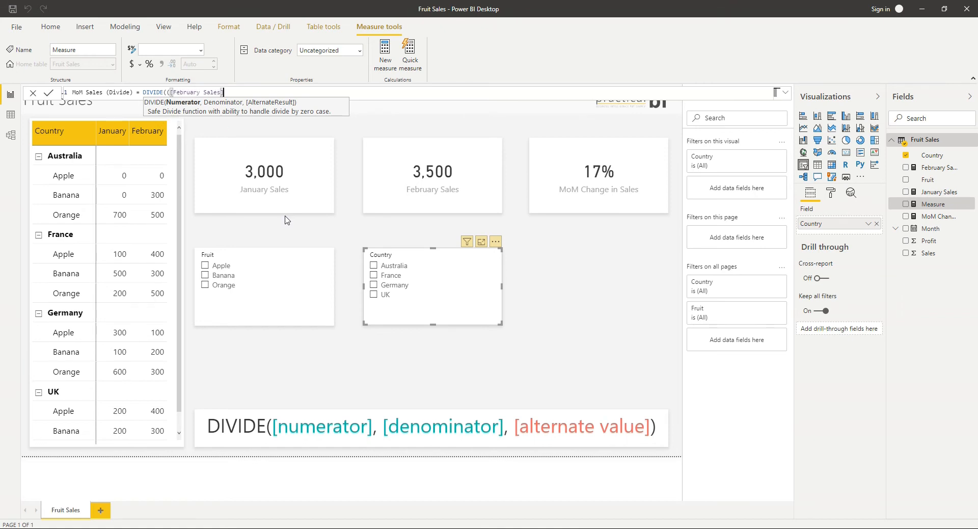
pyautogui.write('-Jan')
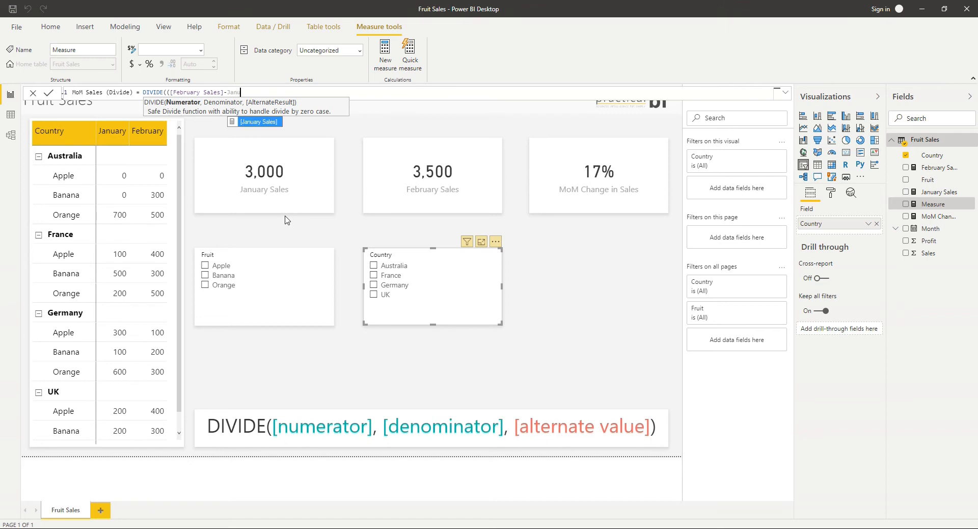
pyautogui.write('[January Sales])')
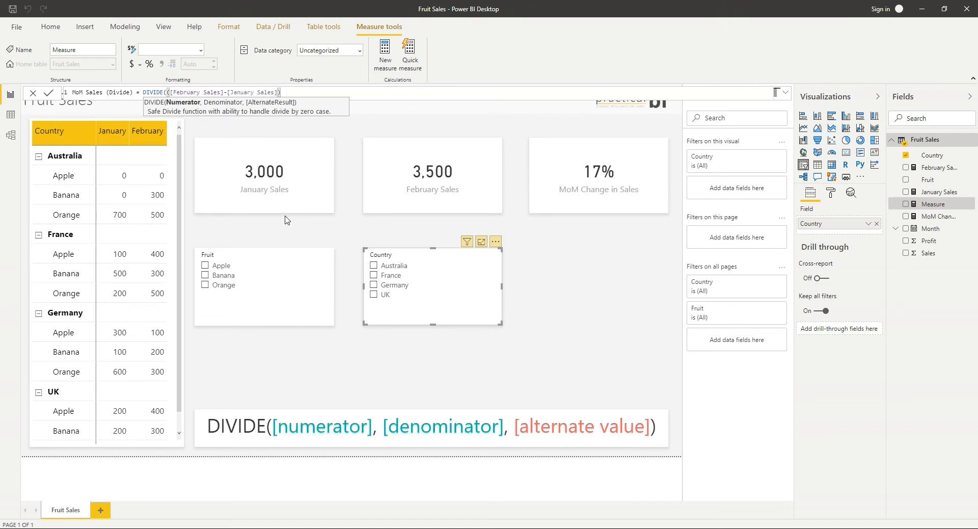
pyautogui.write(')')
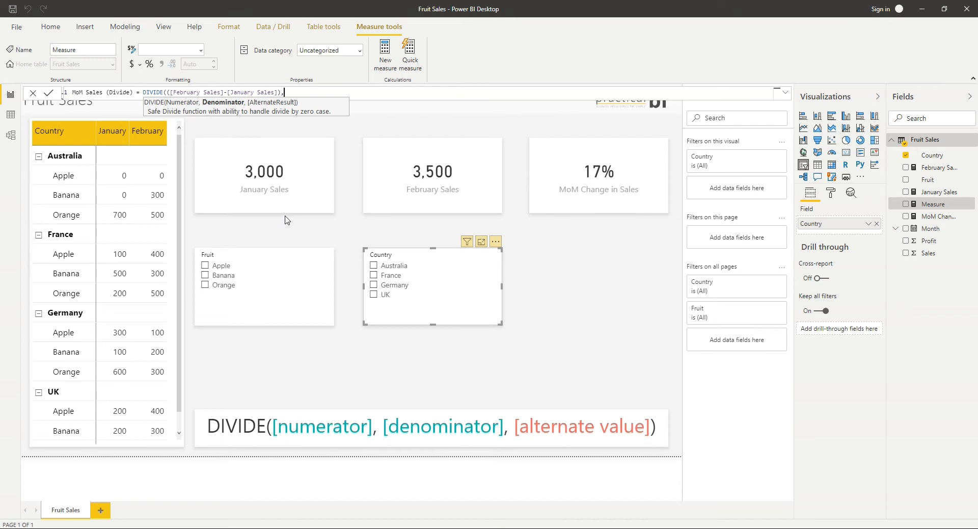
pyautogui.write('[January Sales]')
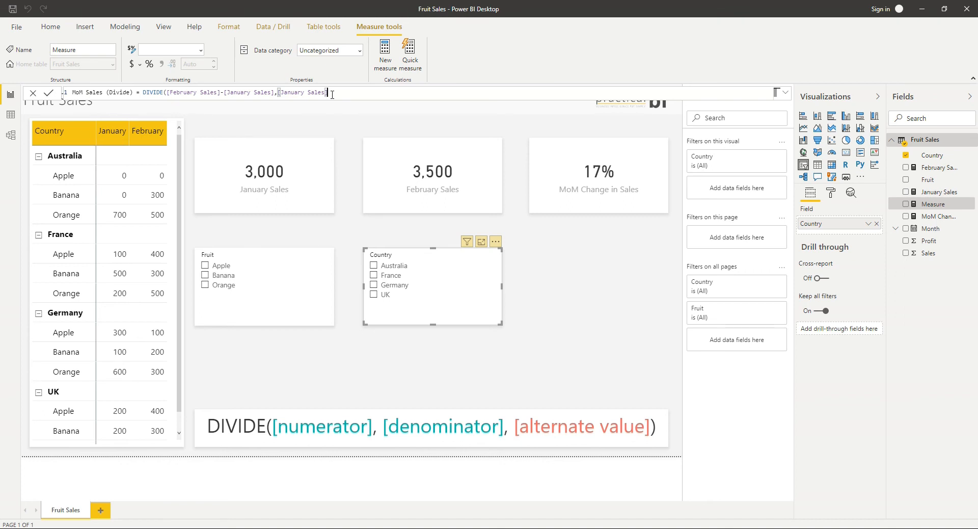
pyautogui.write(',')
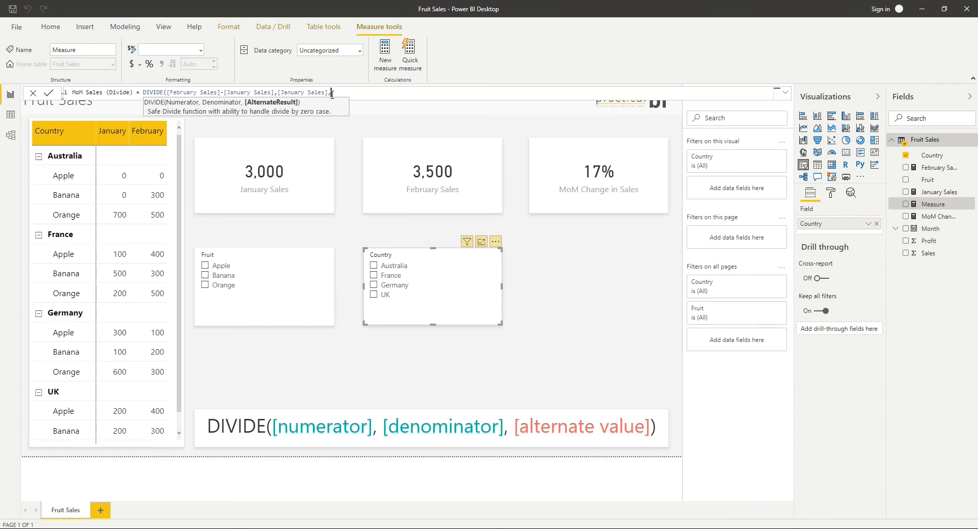
pyautogui.write('BLANK())')
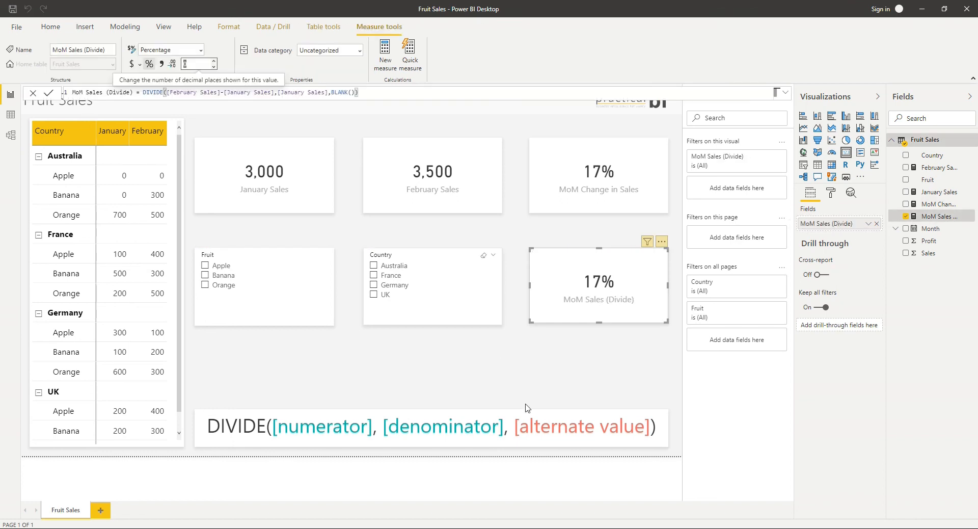
pyautogui.moveTo(337, 286)
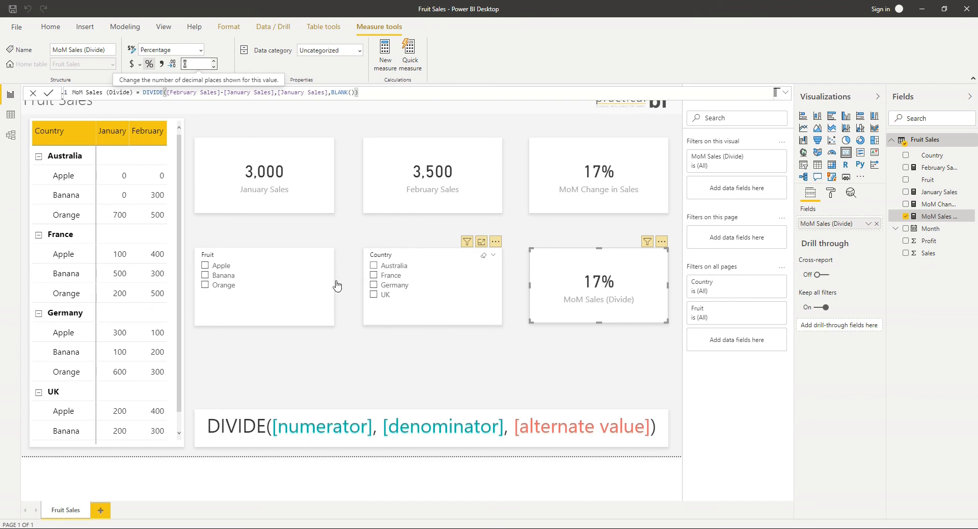
# - Filter the Fruit slicer to Apple so MoM Sales (Divide) shows (Blank)
pyautogui.click(432, 287)
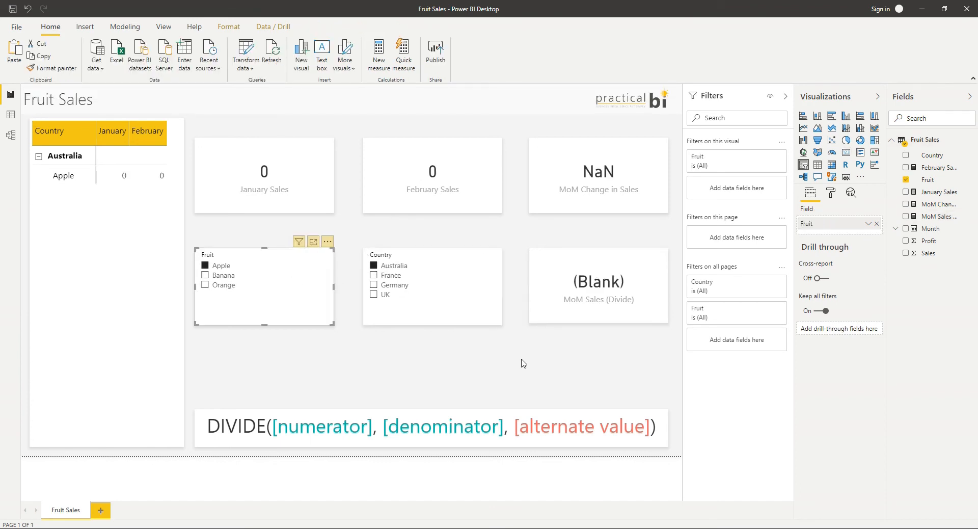
pyautogui.moveTo(632, 172)
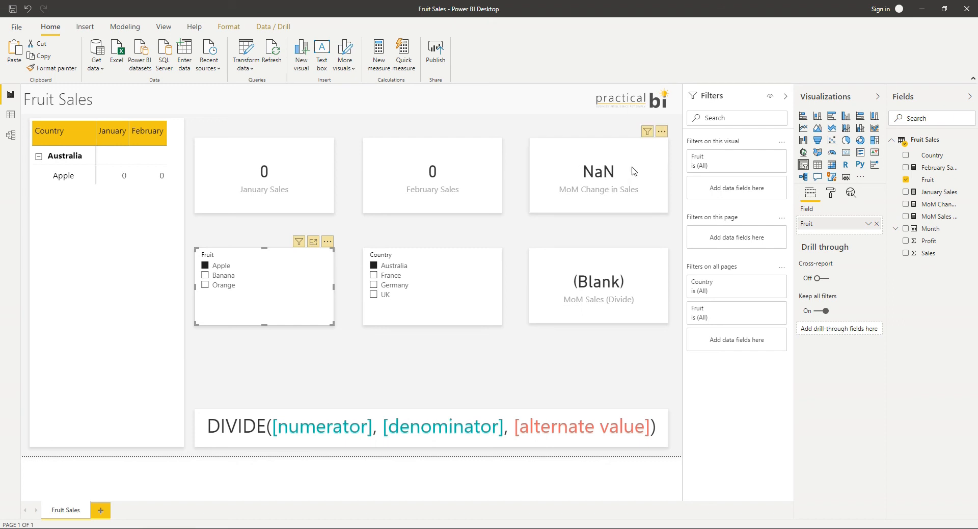
pyautogui.moveTo(633, 322)
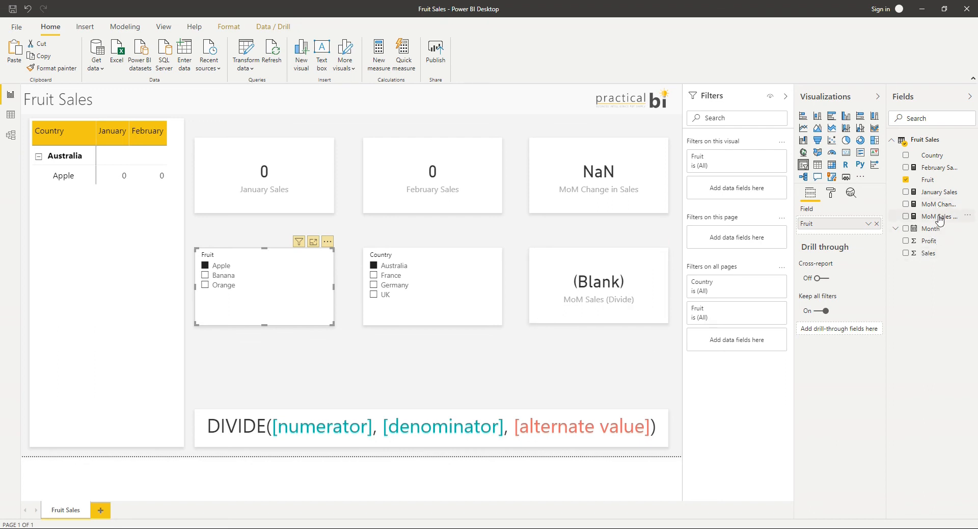
# - Replace BLANK() in MoM Sales (Divide) with the text "Divide by zero error"
pyautogui.click(938, 216)
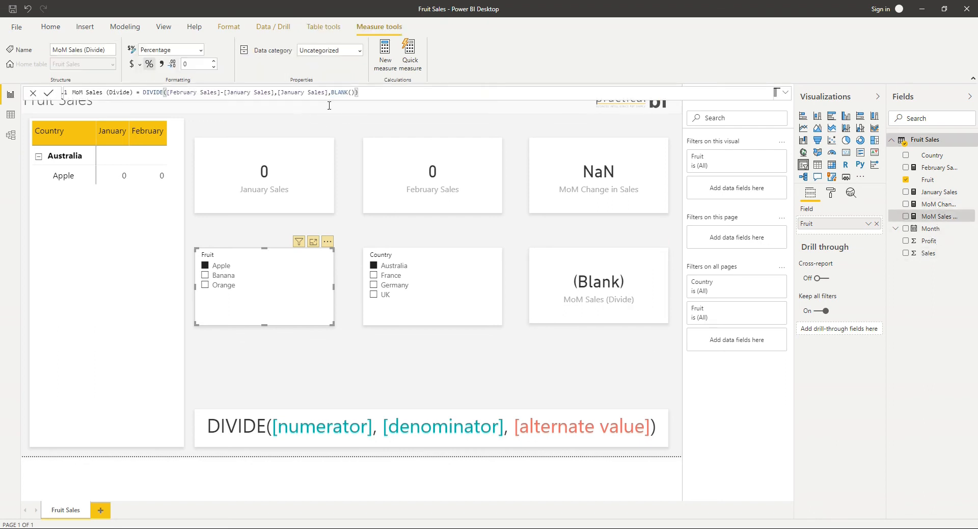
pyautogui.doubleClick(341, 92)
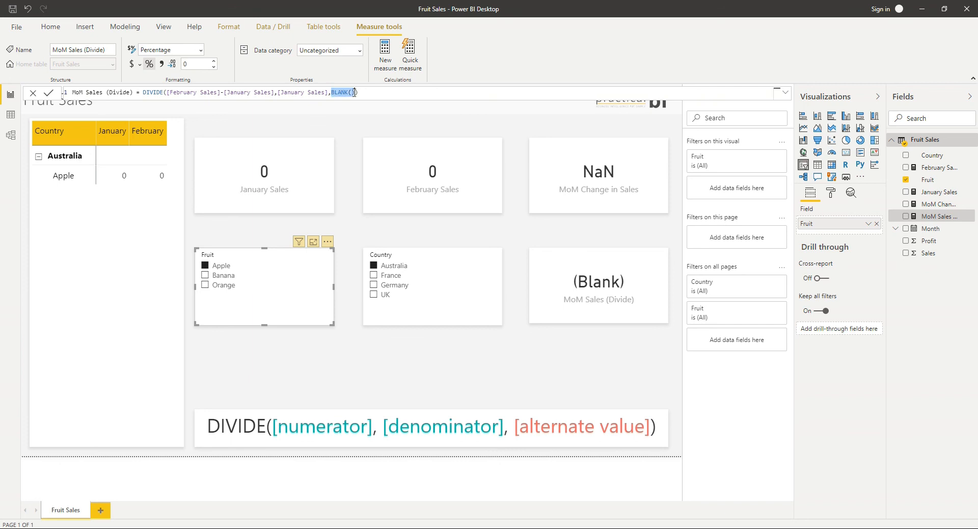
pyautogui.write('"Divide by zero')
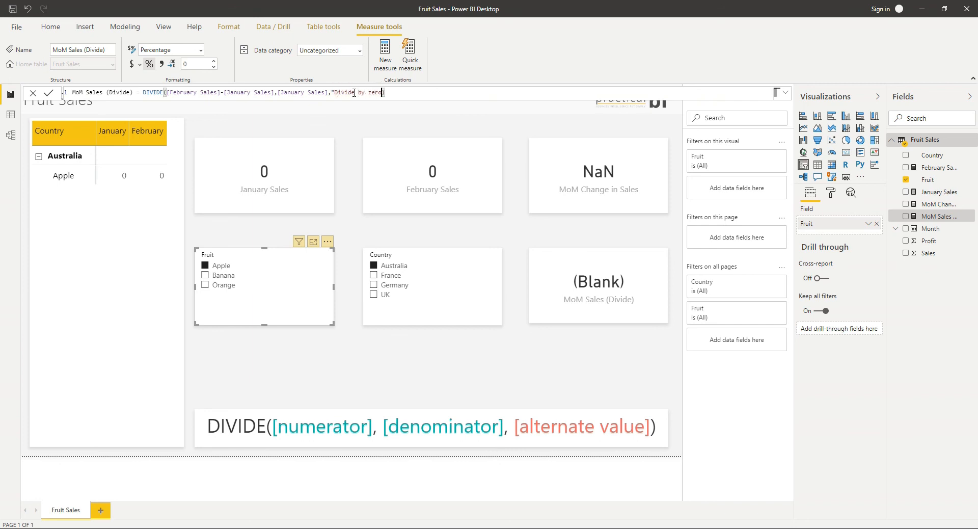
pyautogui.write('error')
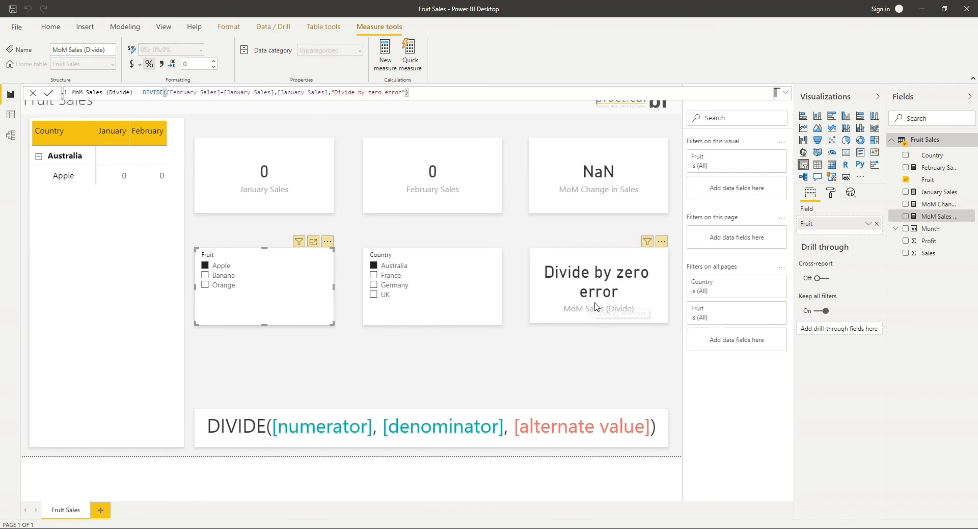
pyautogui.moveTo(651, 281)
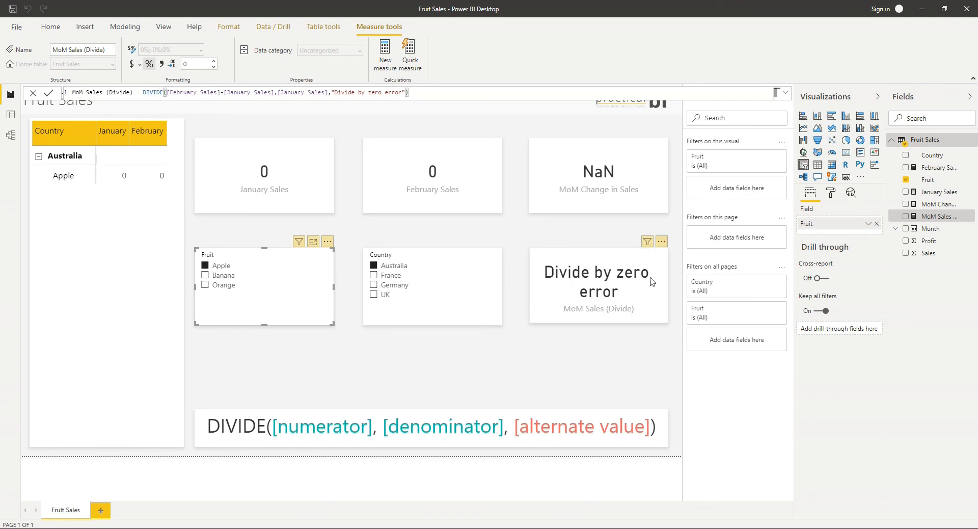
pyautogui.moveTo(447, 114)
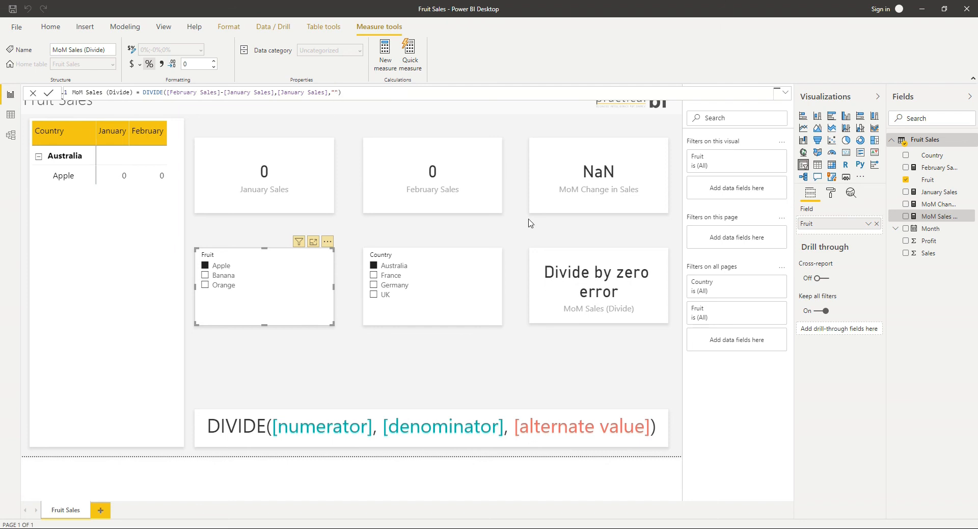
pyautogui.moveTo(583, 309)
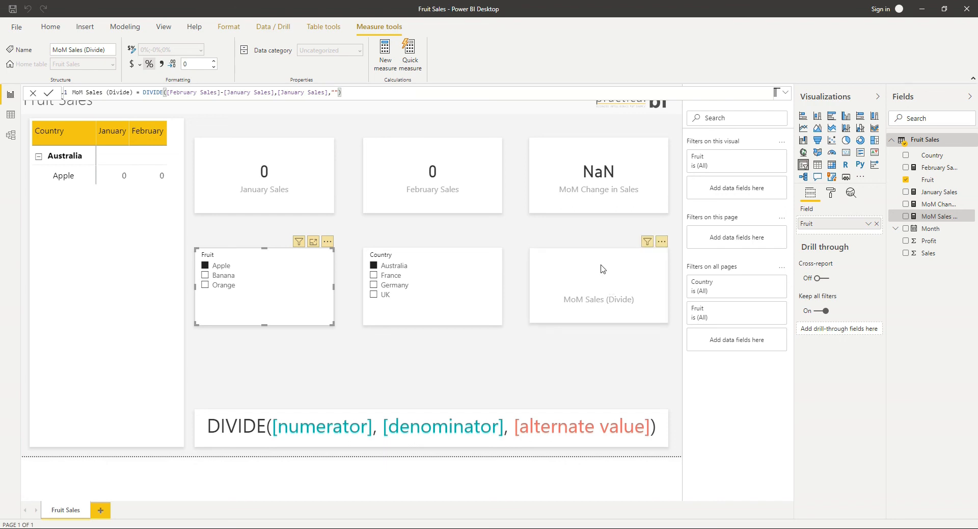
pyautogui.moveTo(472, 373)
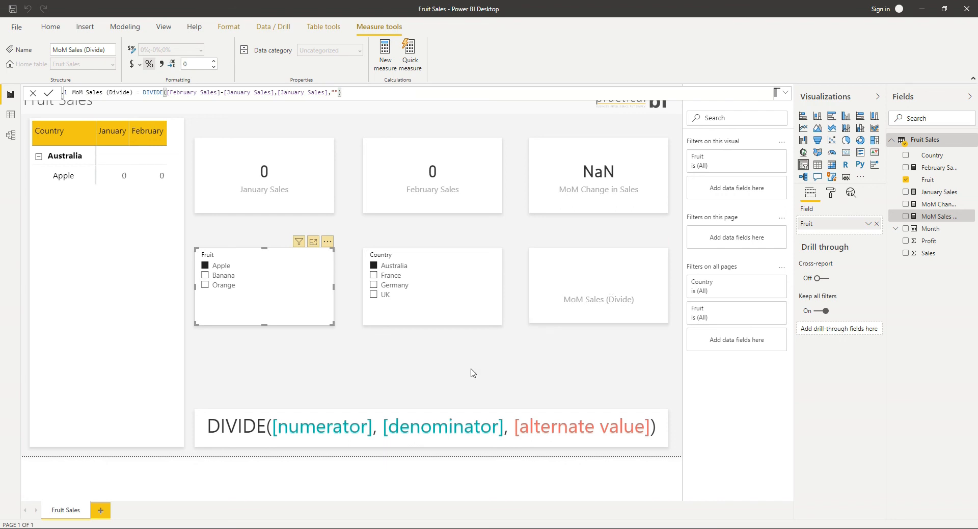